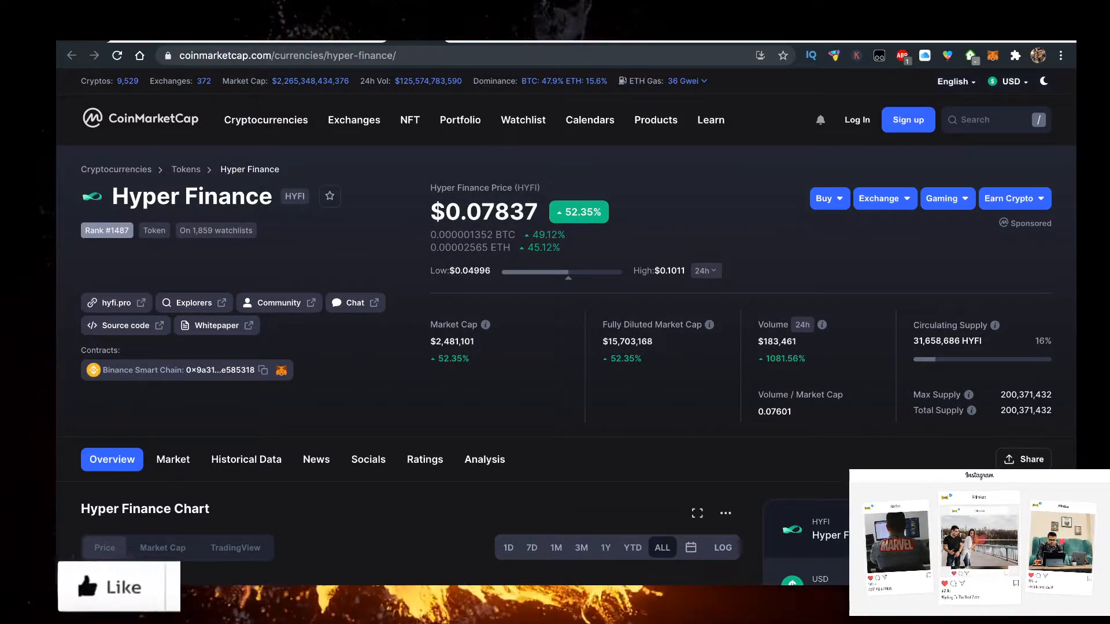
Scroll down through the YouTube channel's Home page and statistics
scroll(down, 3)
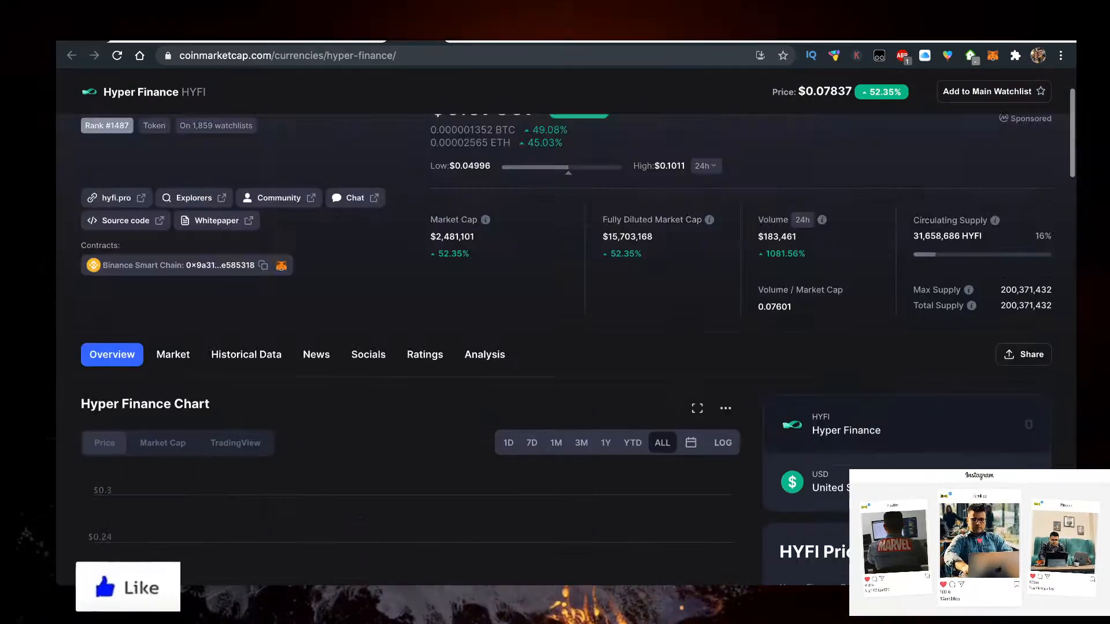
scroll(down, 3)
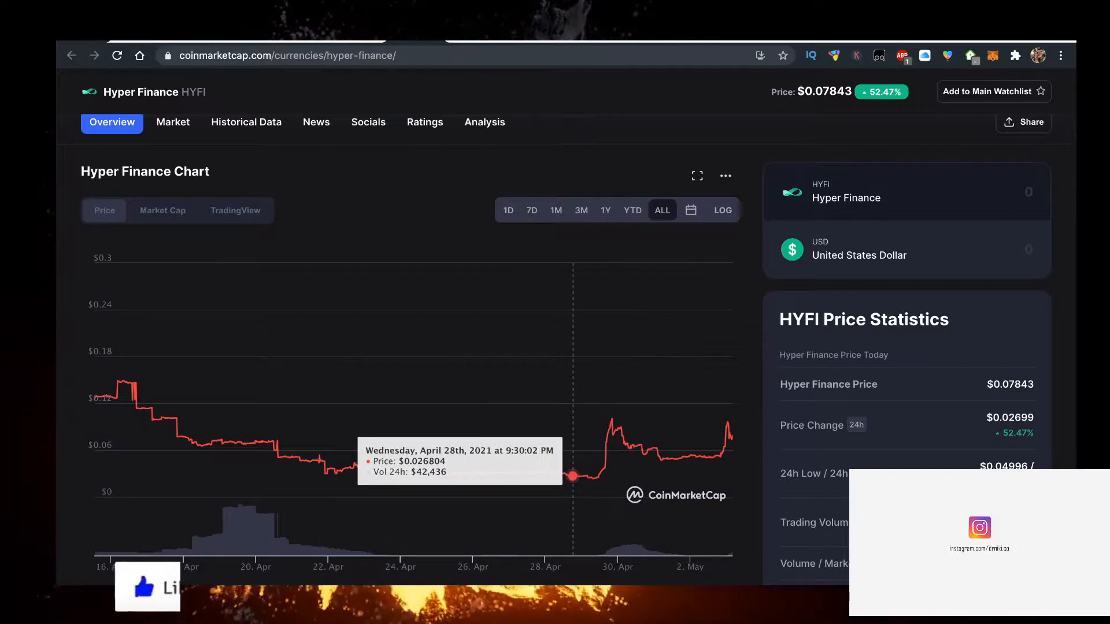
mouse_move(604, 462)
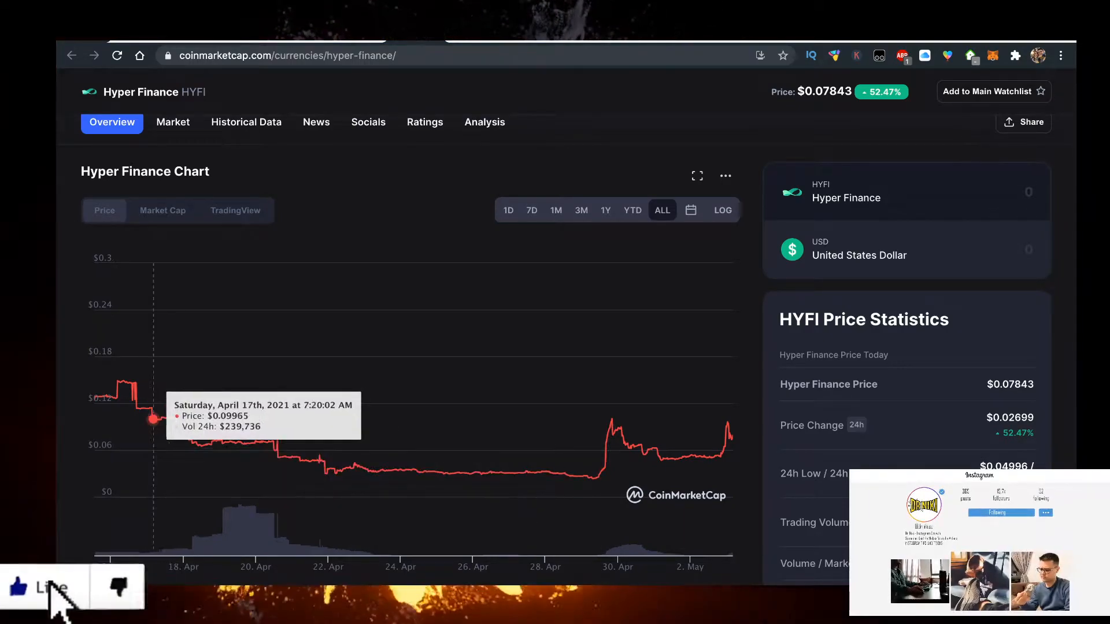
mouse_move(140, 409)
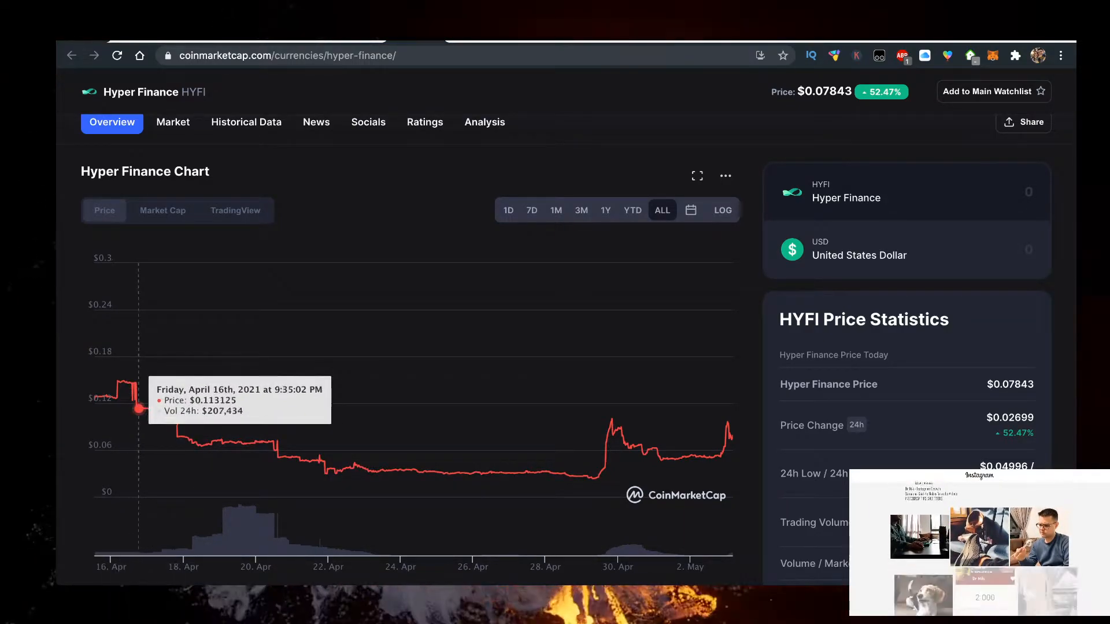
mouse_move(603, 442)
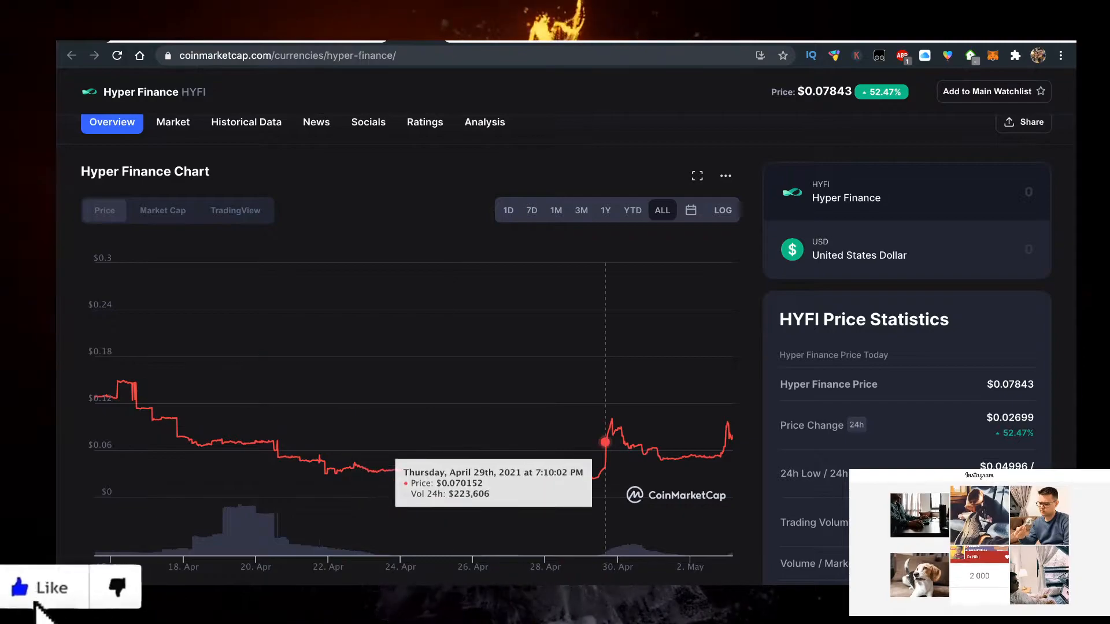
mouse_move(354, 464)
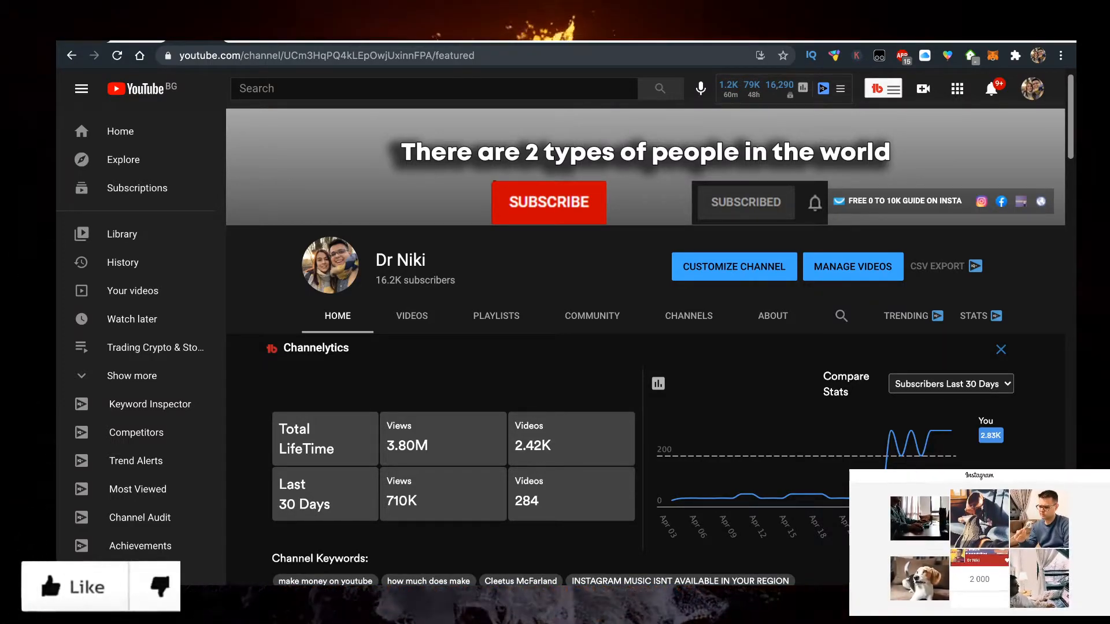
mouse_move(940, 430)
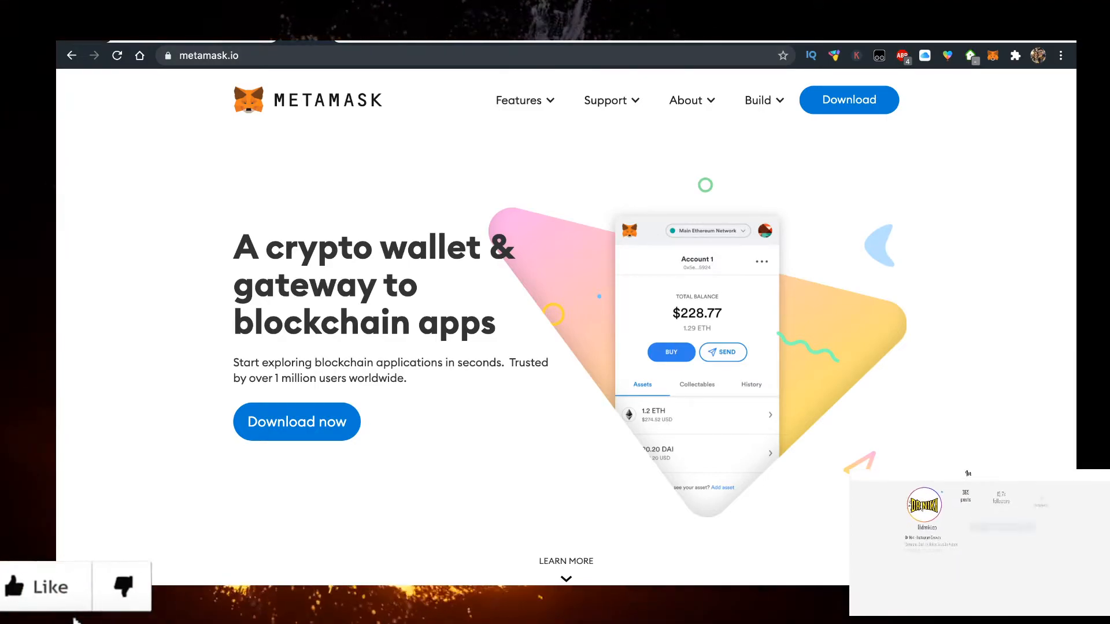
Bring up the metamask.io homepage showing the Download now option
click(318, 56)
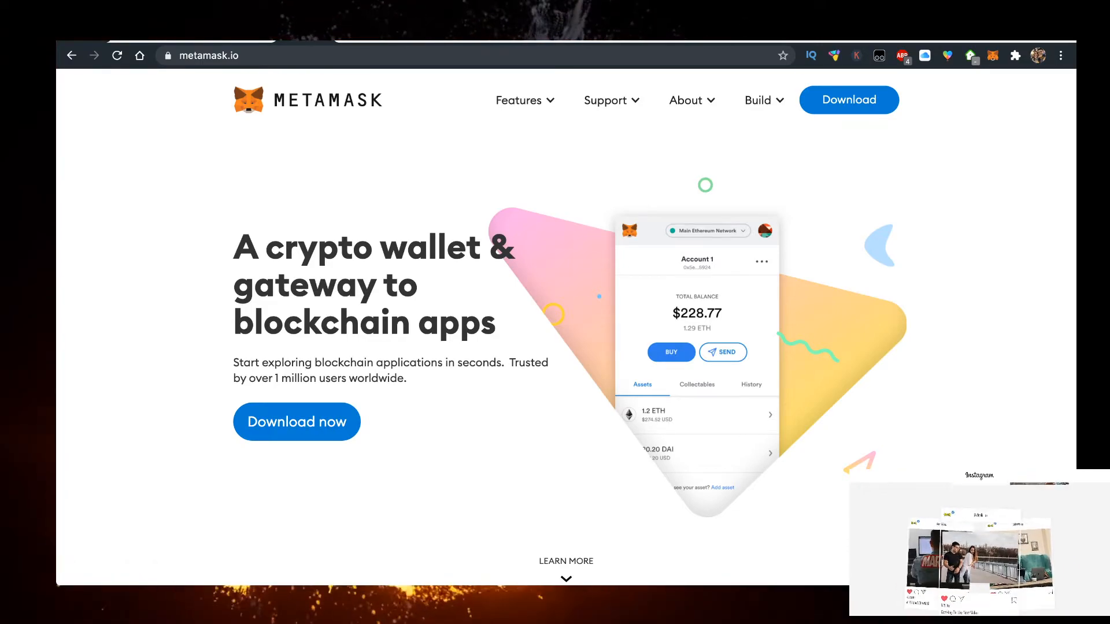
click(205, 56)
text(hyfi.pro/#/en)
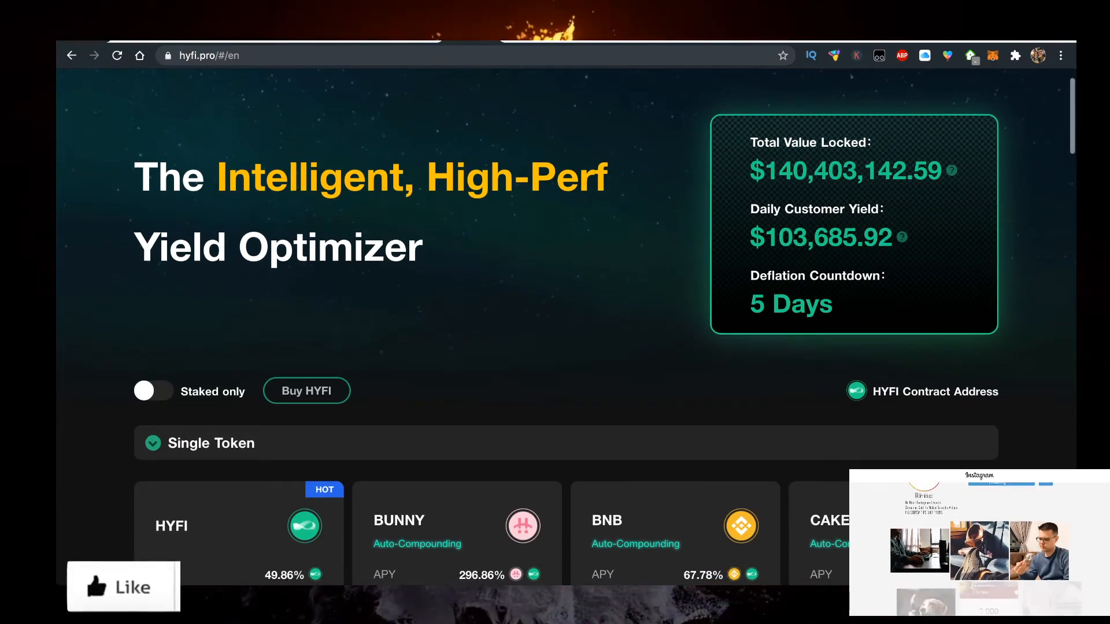
Choose Buy HYFI on hyfi.pro to reach the PancakeSwap exchange
click(306, 391)
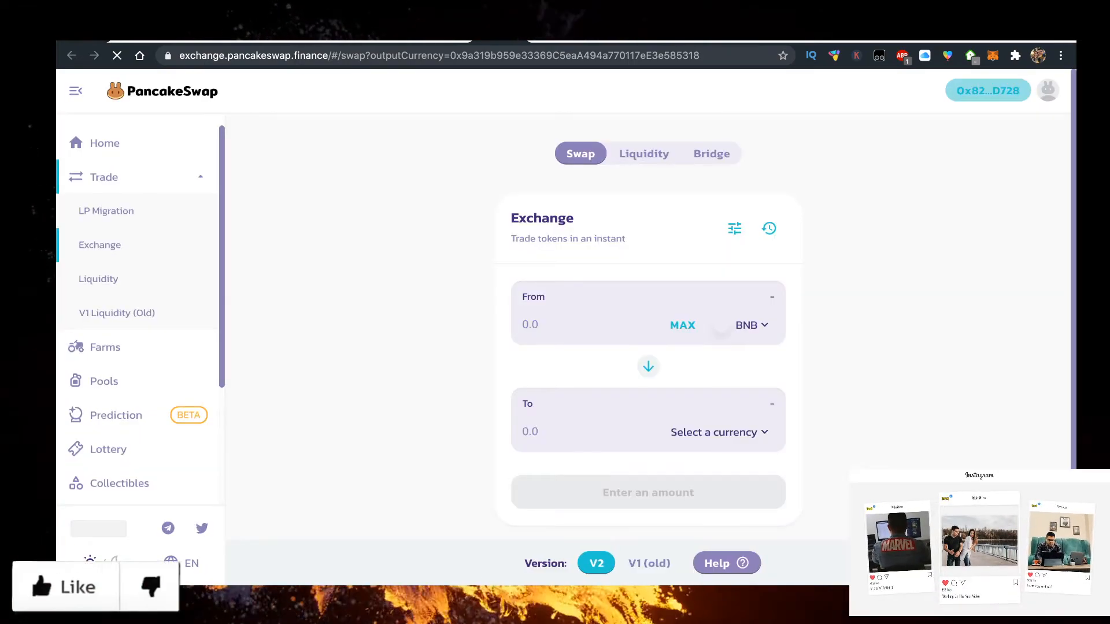
Acknowledge the 'I understand' risk warning and import the HYFI token
click(718, 432)
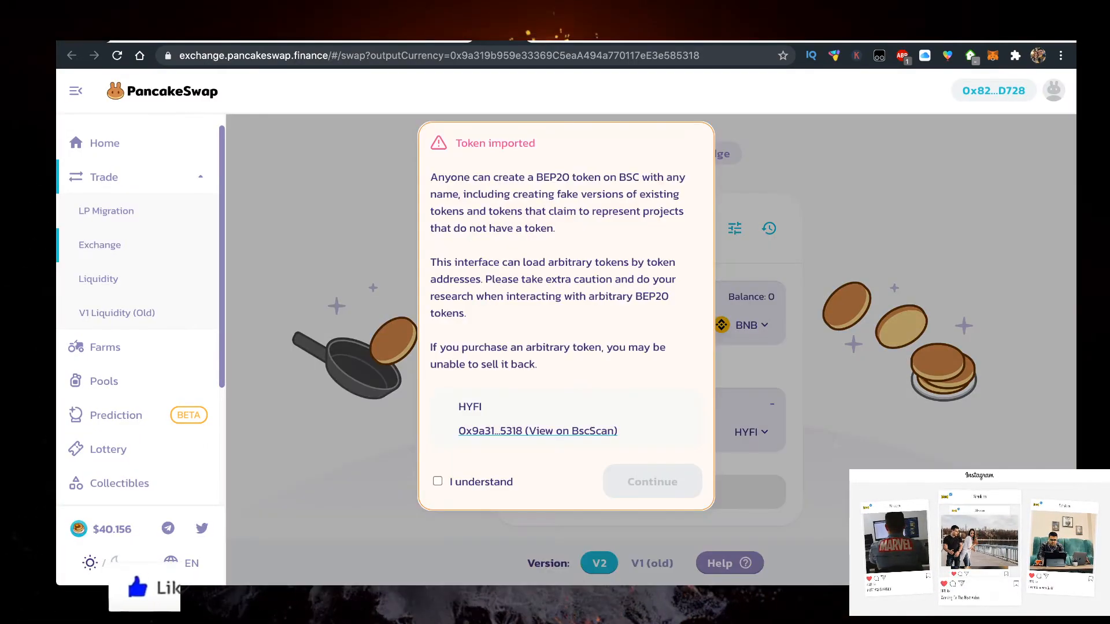
click(438, 481)
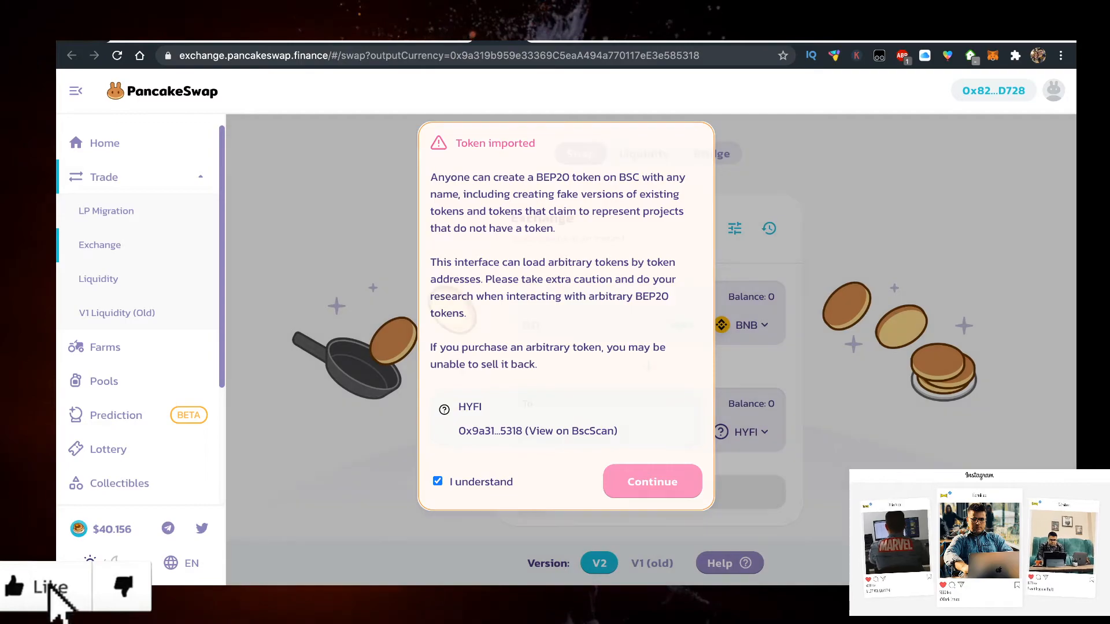
click(651, 482)
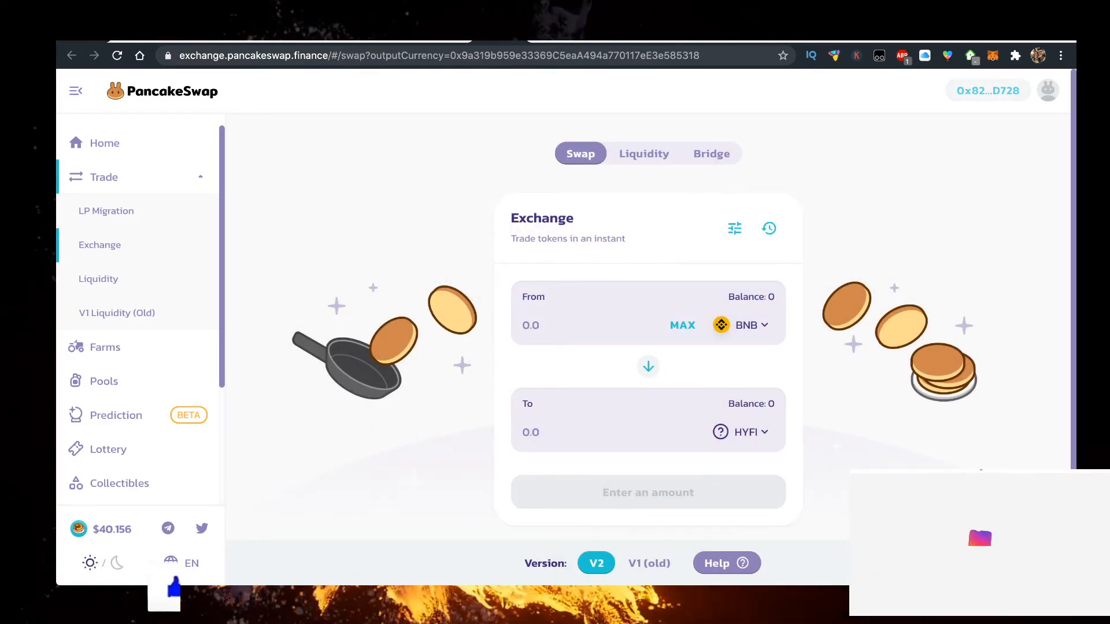